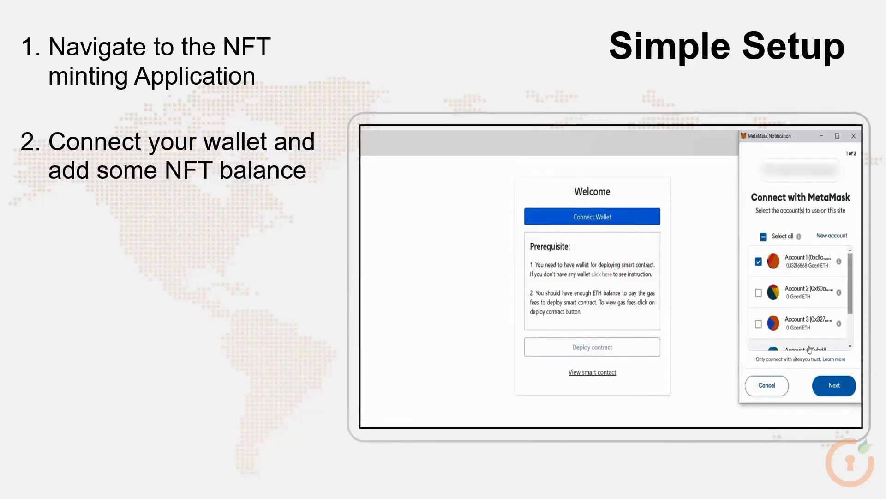
- Connect MetaMask Account 1 to the minting application
left_click(833, 385)
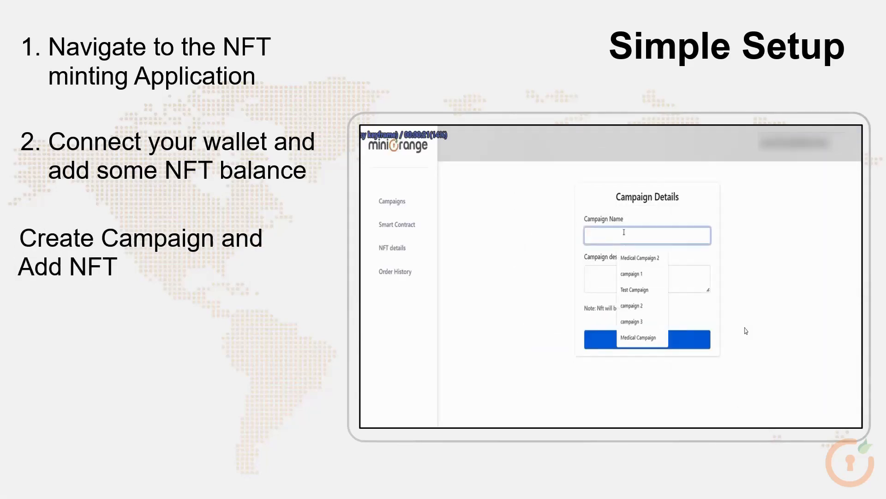
- Submit the campaign and list Test NFT 2 at price 20 under campaign 1 via Add NFT
left_click(391, 200)
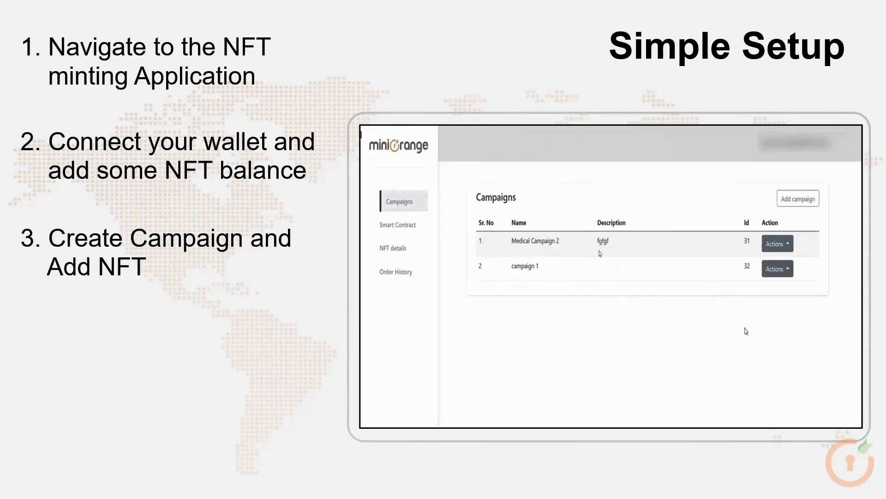
left_click(776, 268)
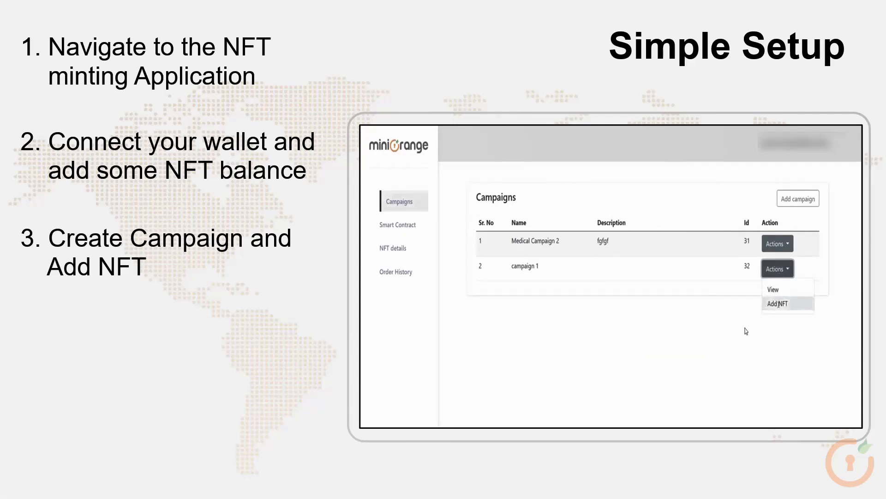
left_click(779, 304)
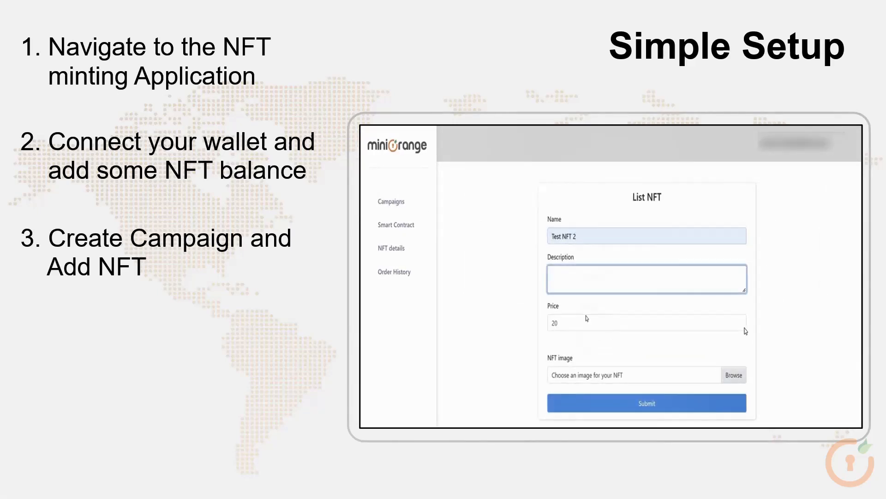
left_click(391, 201)
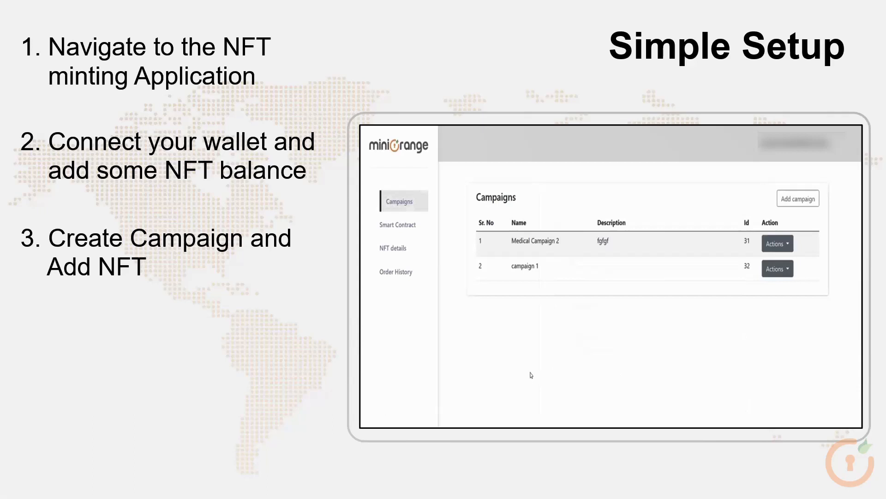
- Browse the store's Catalog and view the First NFT product at Rs. 20.00
left_click(777, 268)
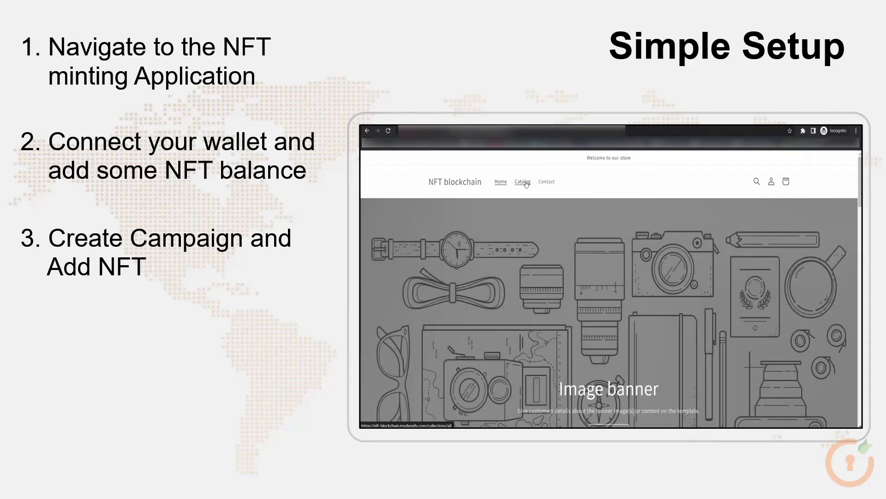
left_click(520, 181)
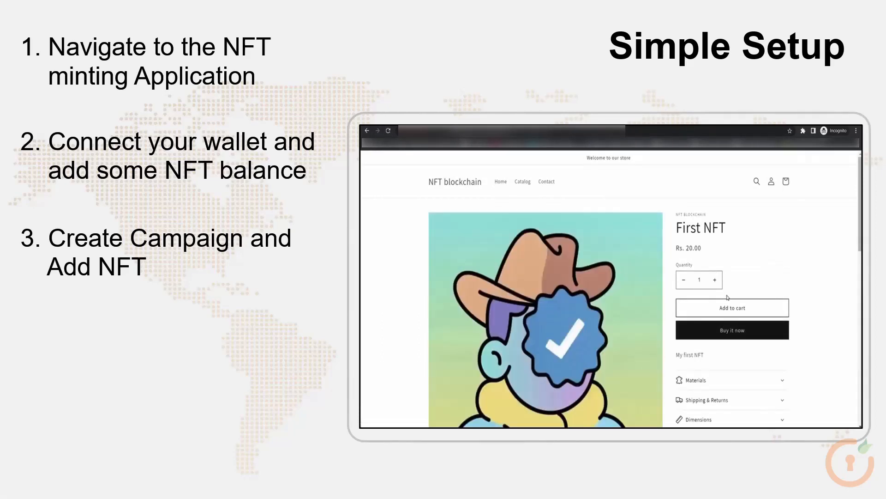
left_click(731, 307)
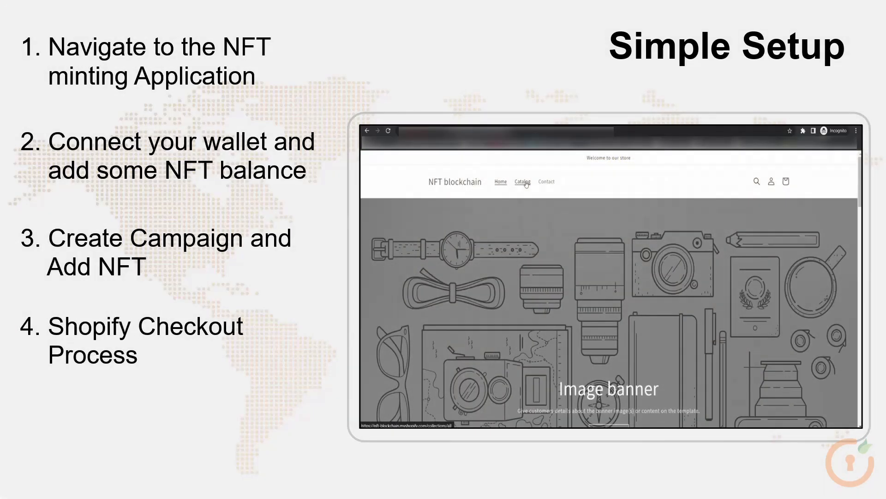
- Add First NFT to the cart from the Catalog and check out to order #1006
left_click(522, 181)
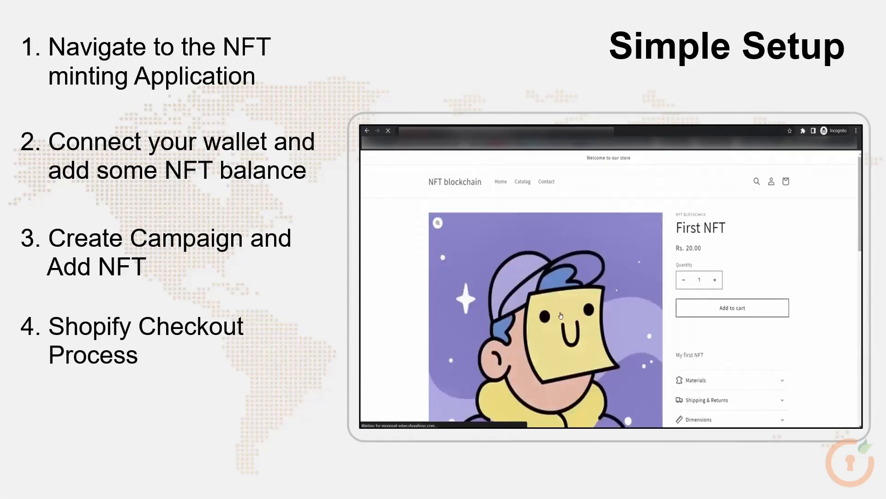
left_click(732, 307)
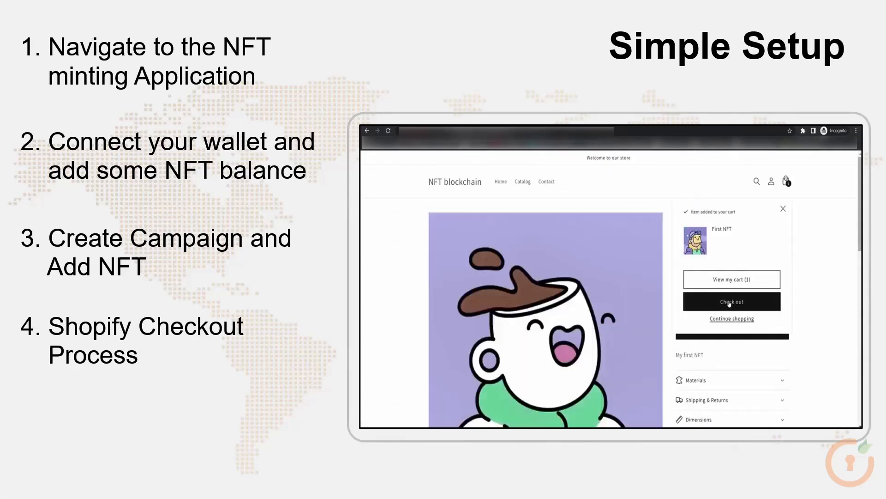
left_click(731, 301)
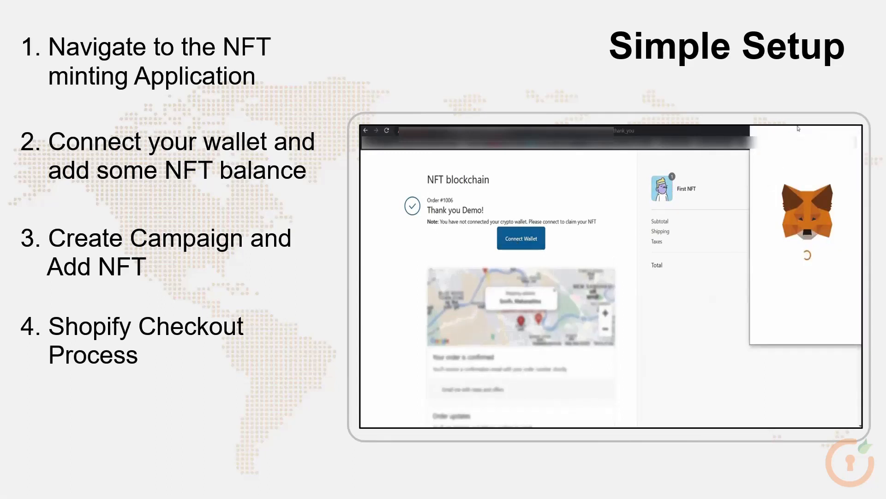
- Connect the MetaMask wallet on the Thank you page to claim First NFT
left_click(520, 239)
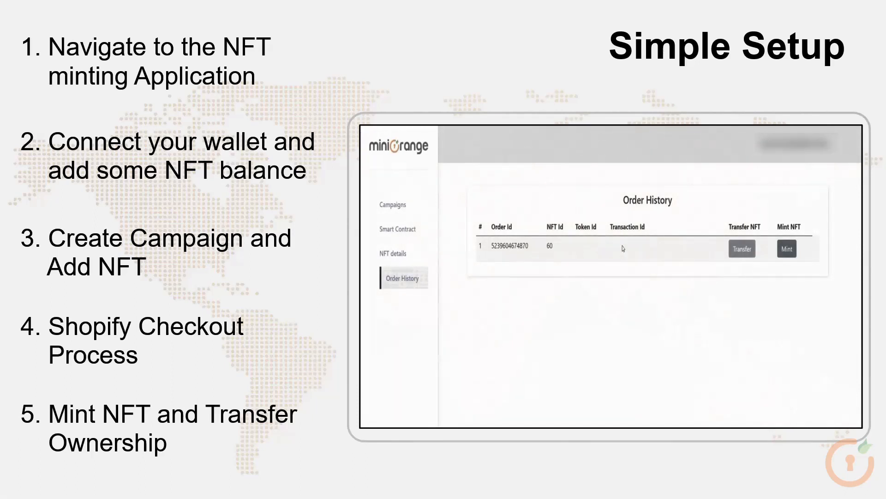
- Mint NFT Id 60 for the purchased order from Order History
left_click(786, 248)
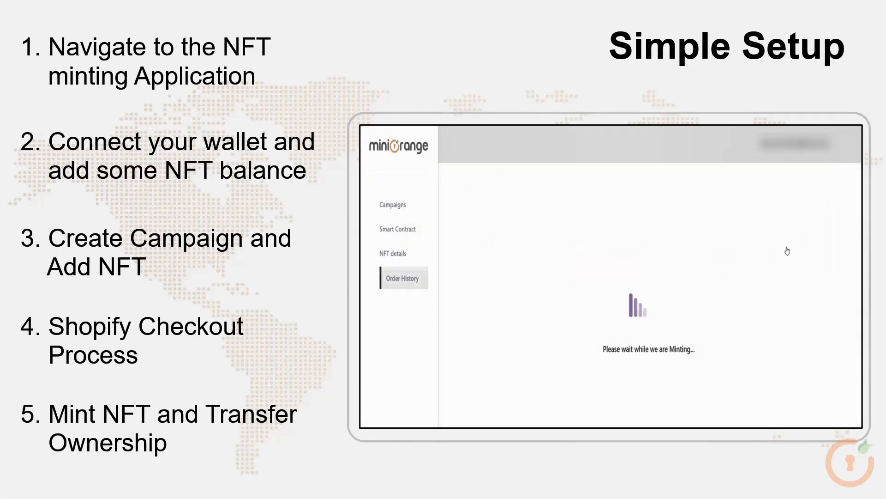